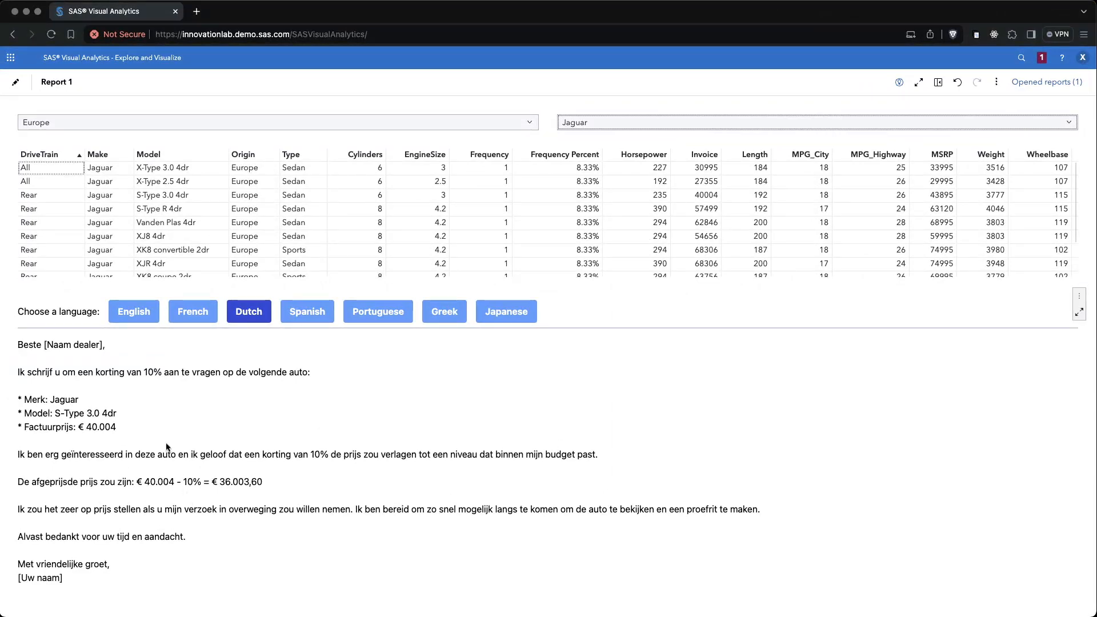
mouse_move(112, 202)
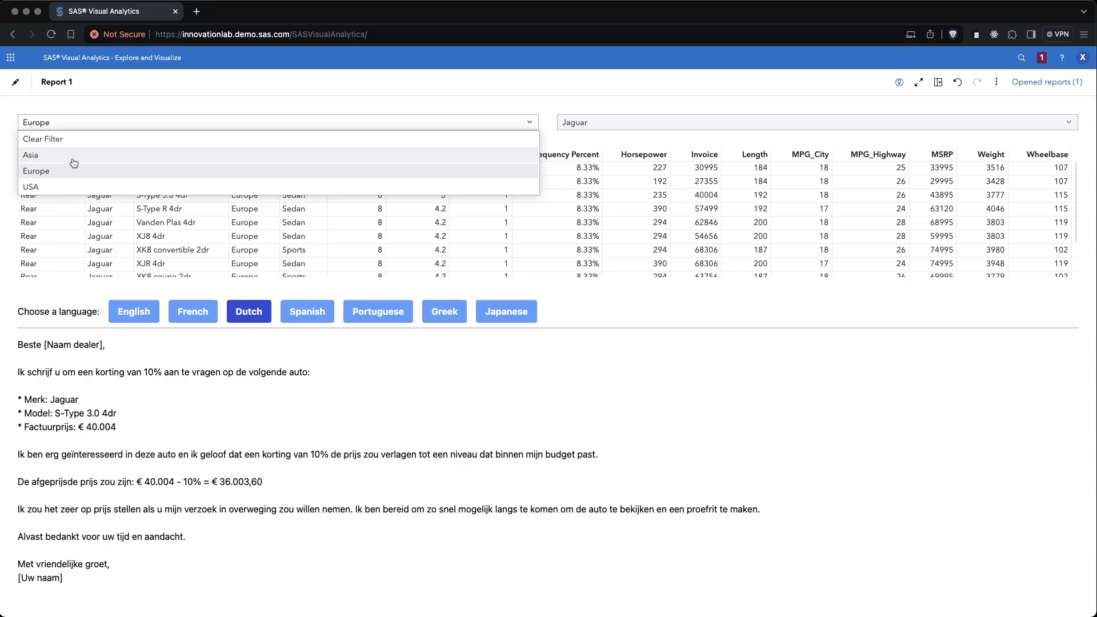
Filter the report to Asian Honda cars so a Dutch discount email is regenerated
left_click(31, 155)
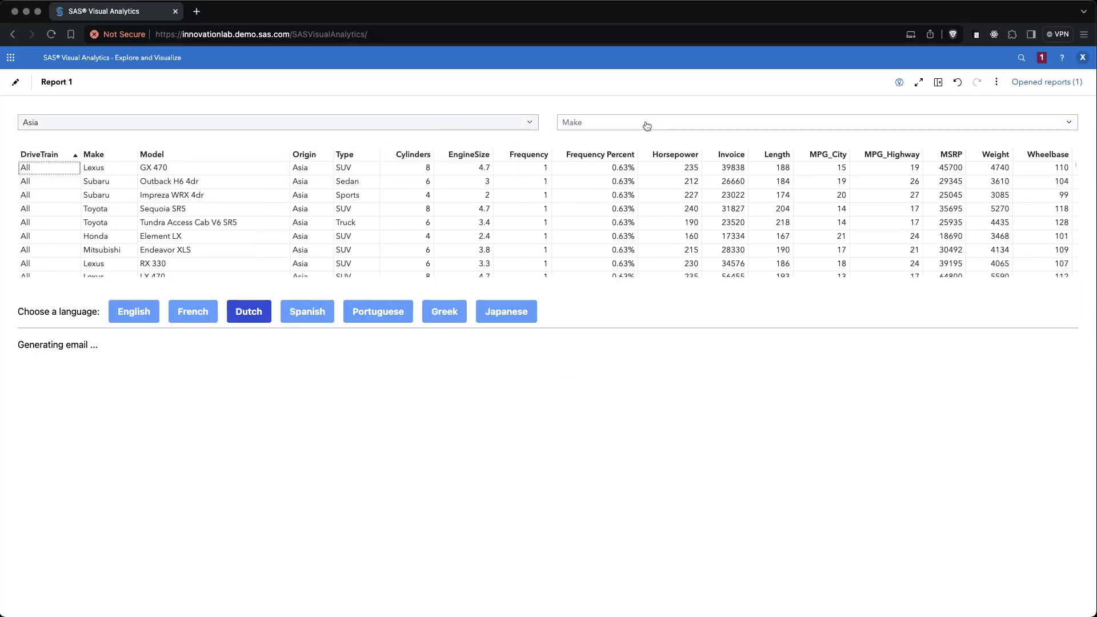
left_click(812, 122)
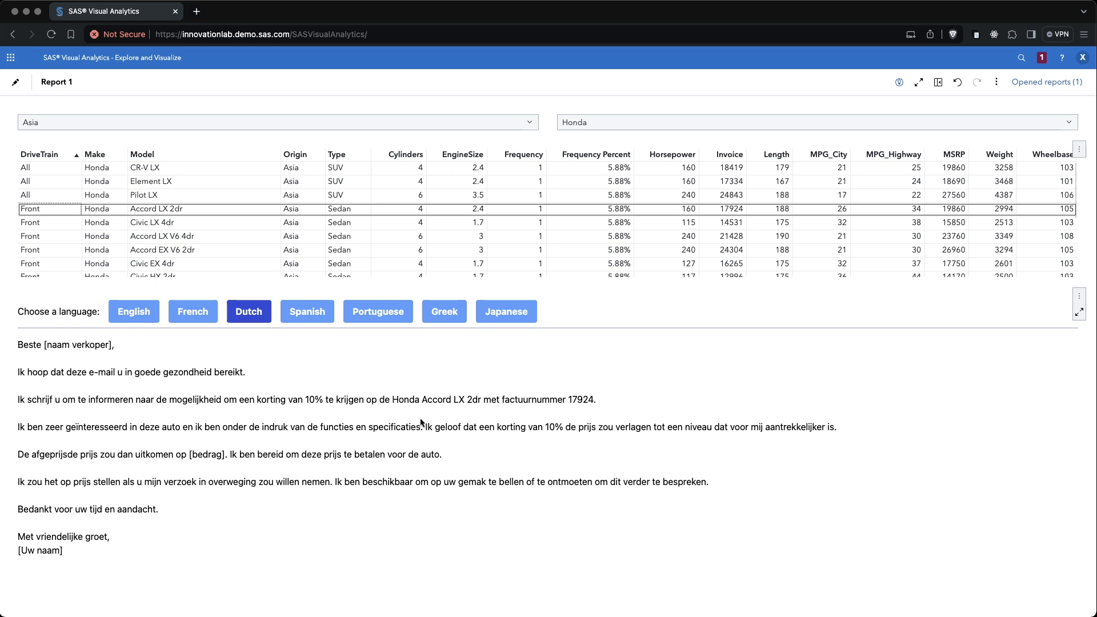
mouse_move(424, 420)
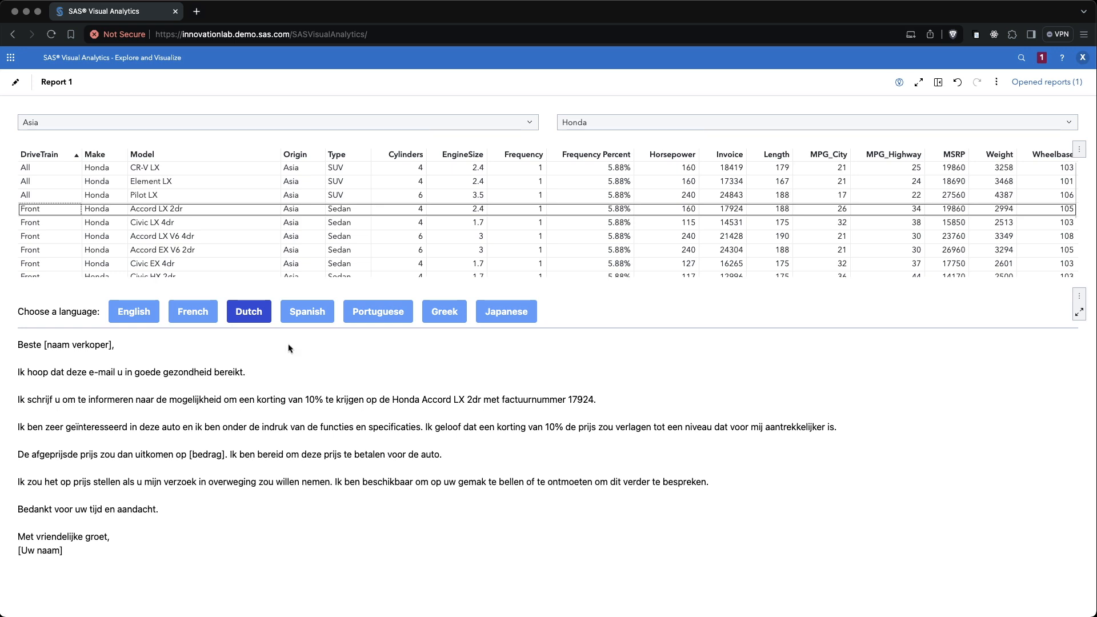
left_click(134, 312)
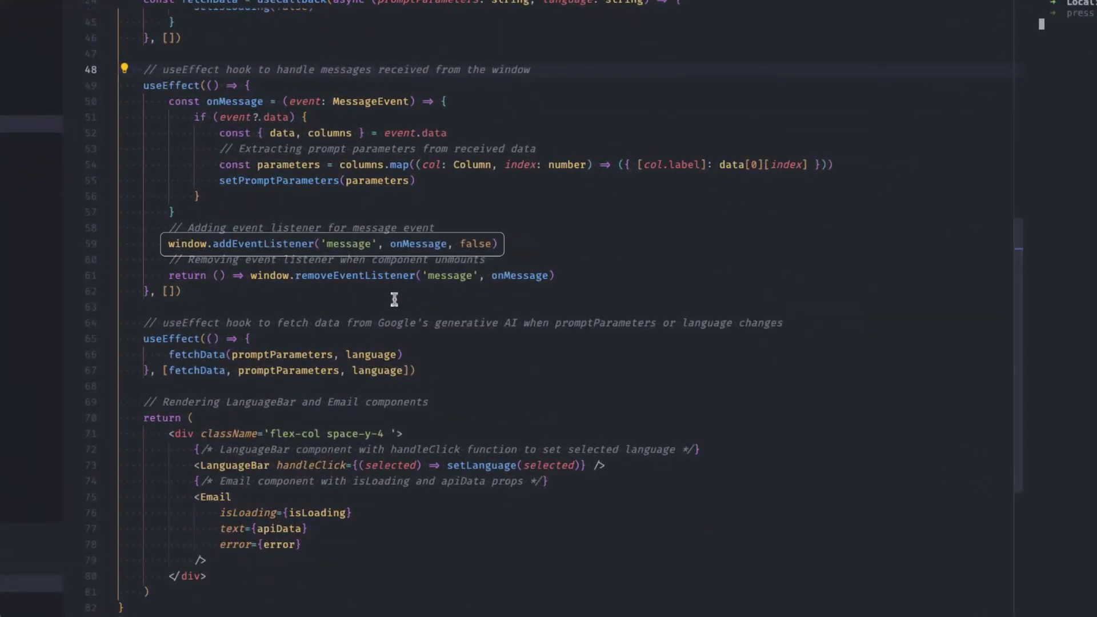
mouse_move(384, 297)
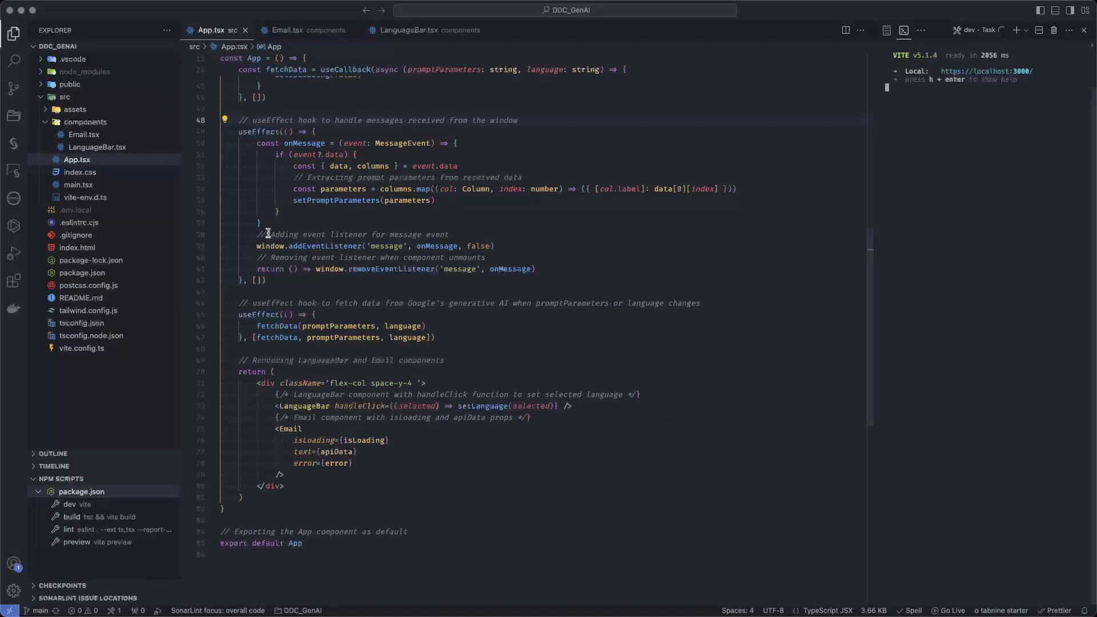
Show LanguageBar.tsx's languageList array and handleButtonClick handler
left_click(412, 30)
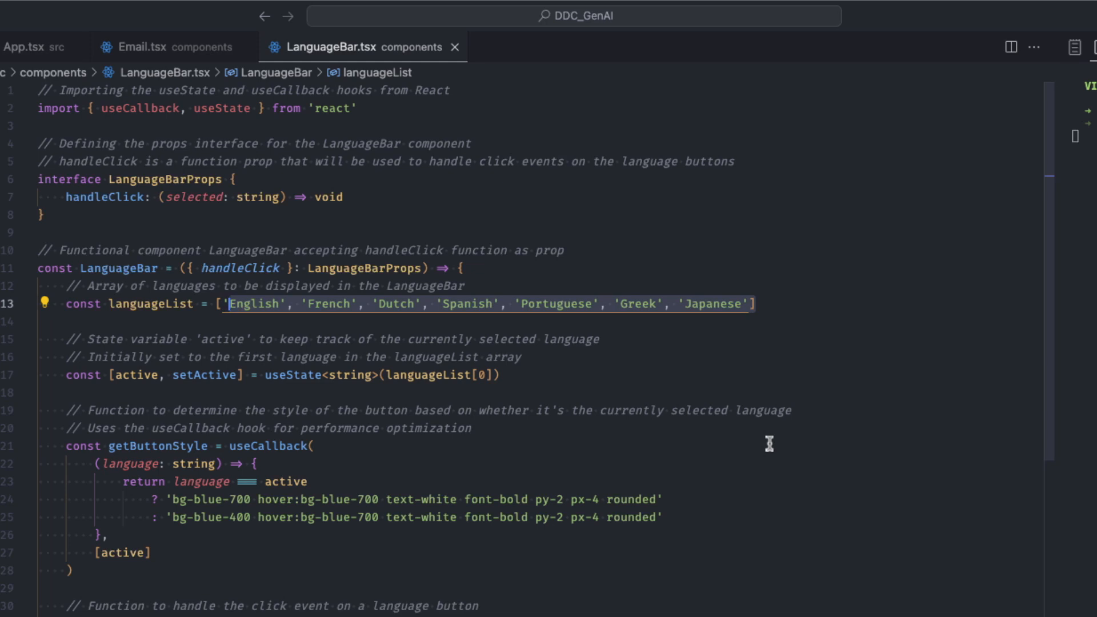
scroll("down", 3)
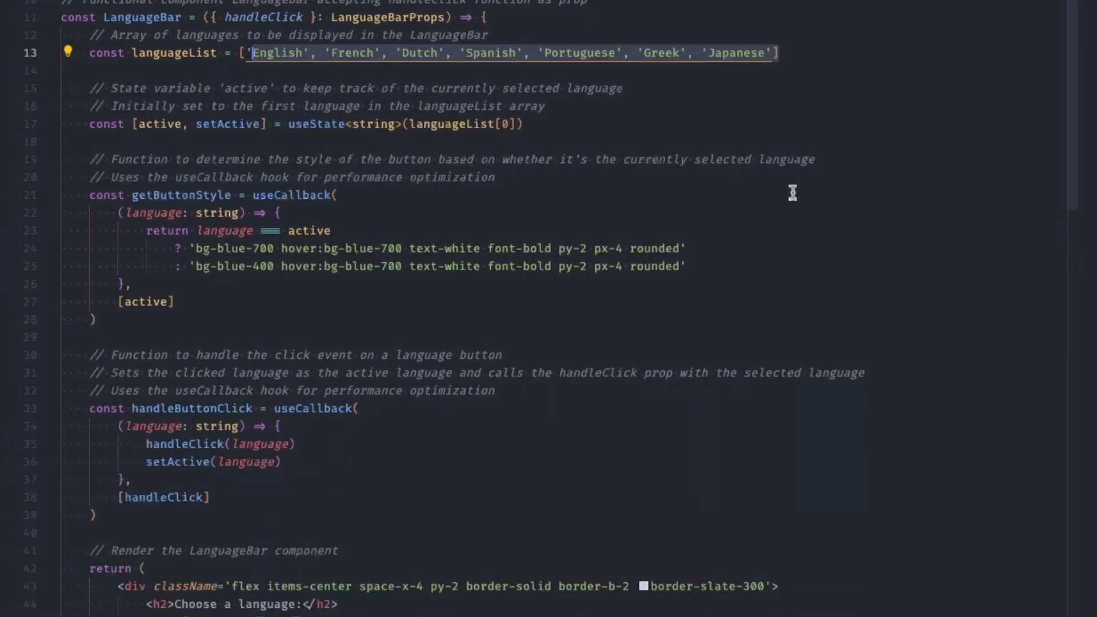
scroll("down", 3)
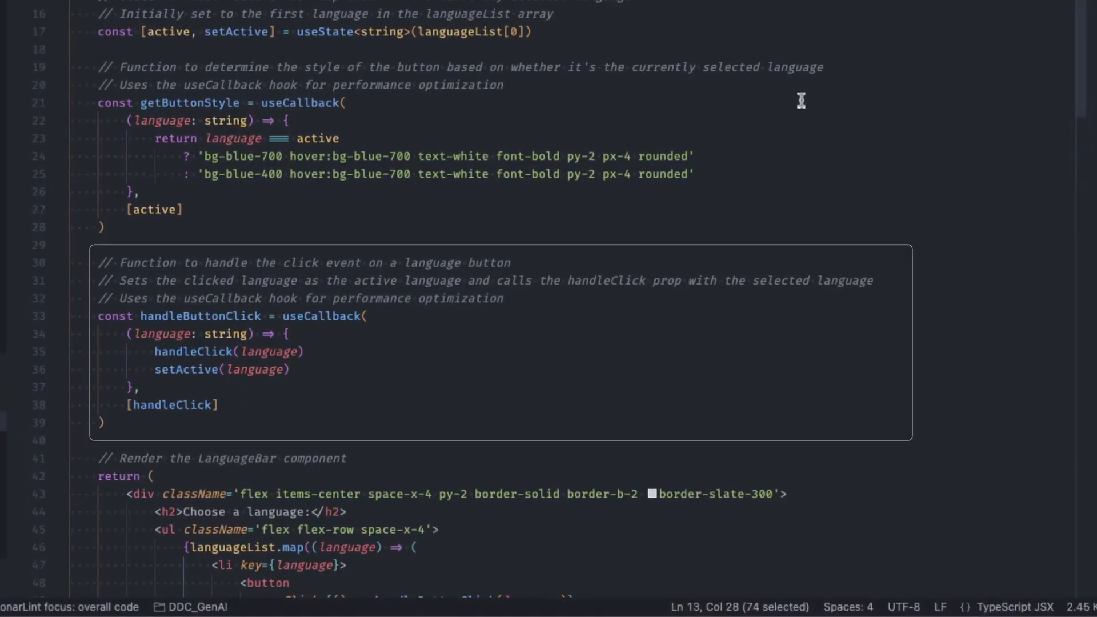